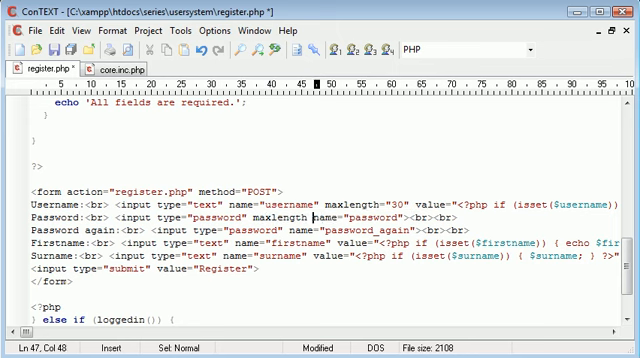
Add maxlength="40" to the firstname and surname input tags in register.php.
{"action": "type", "text": "\""}
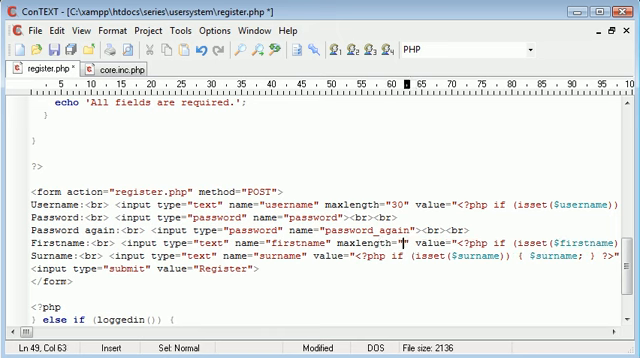
{"action": "type", "text": "0"}
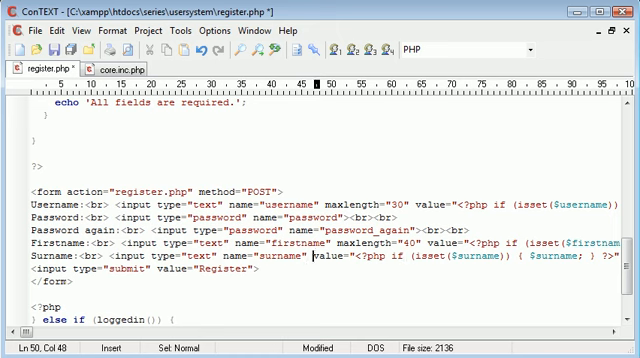
{"action": "type", "text": "maxlength="}
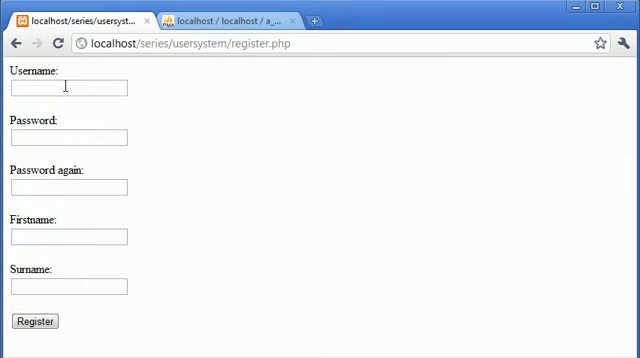
{"action": "left_click", "coordinate": [67, 237]}
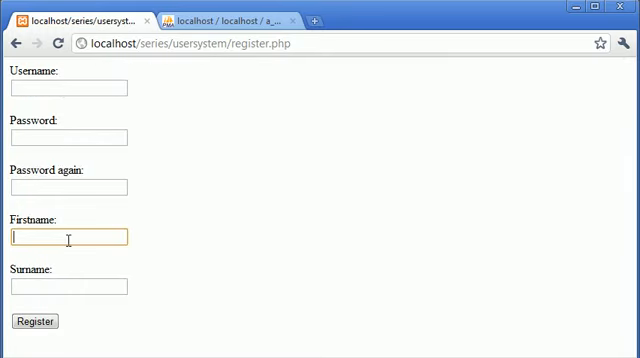
{"action": "type", "text": "dghdgjsgsdgjfgj"}
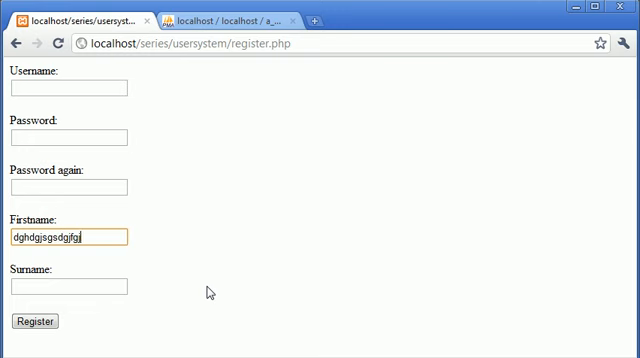
{"action": "type", "text": "RIGHNJGBJFGBNEJGBN"}
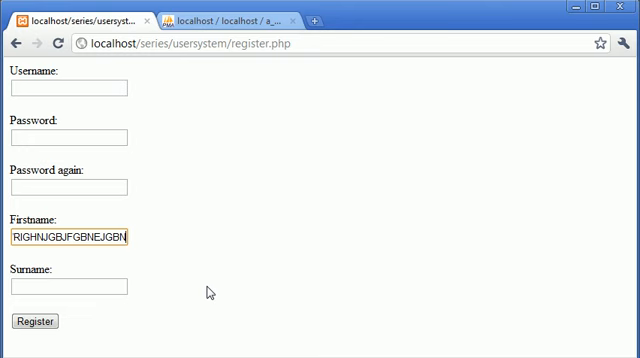
{"action": "mouse_move", "coordinate": [210, 298]}
{"action": "type", "text": "arhadtyuaehaeyn"}
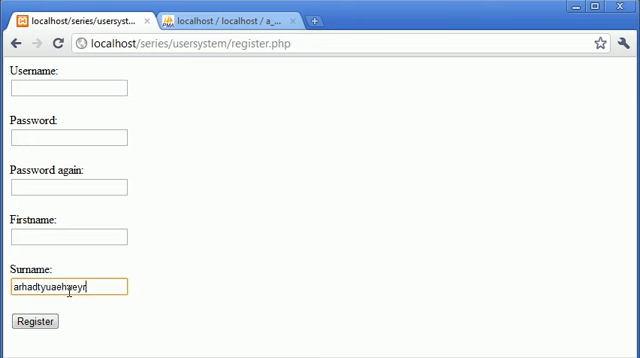
{"action": "type", "text": "hyaetudahrthaetuatruyeth"}
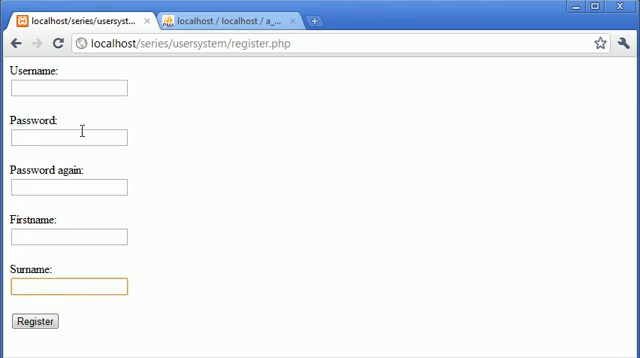
{"action": "type", "text": "haeha"}
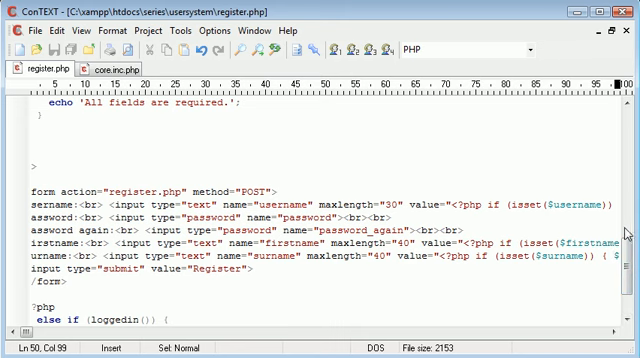
Wrap the password-match and registration code in an empty if () block, re-indent, and save.
{"action": "scroll", "scroll_direction": "down", "scroll_amount": 3}
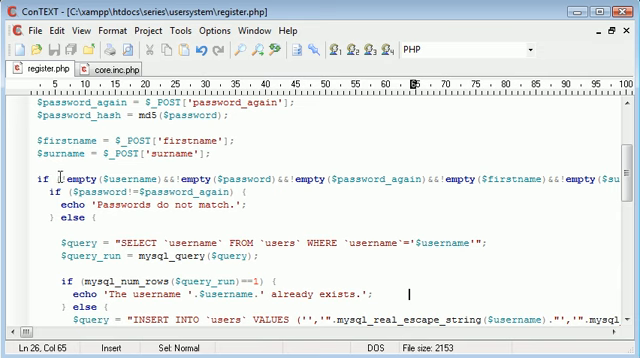
{"action": "scroll", "scroll_direction": "right", "scroll_amount": 3}
{"action": "type", "text": "if "}
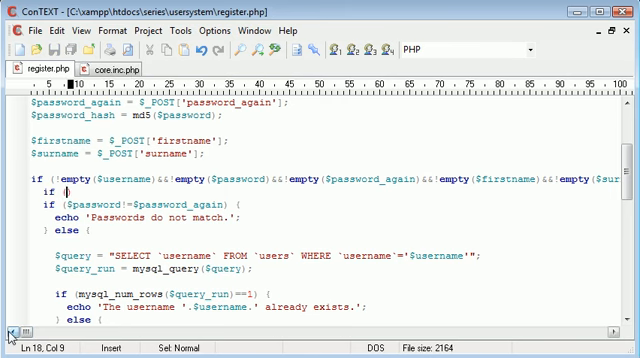
{"action": "type", "text": "() {"}
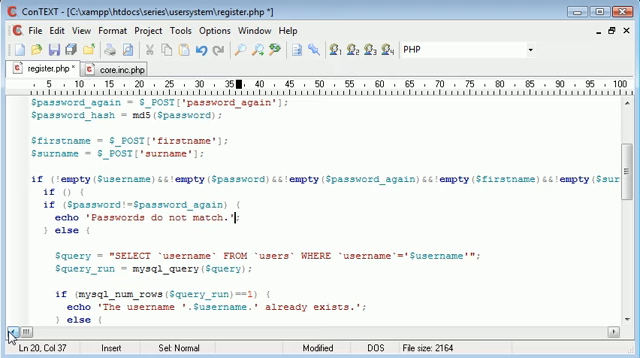
{"action": "scroll", "scroll_direction": "down", "scroll_amount": 3}
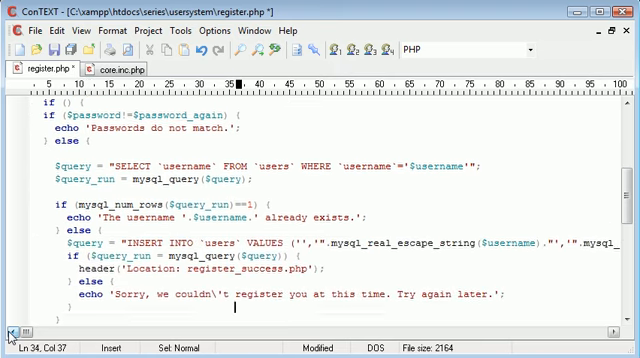
{"action": "scroll", "scroll_direction": "down", "scroll_amount": 3}
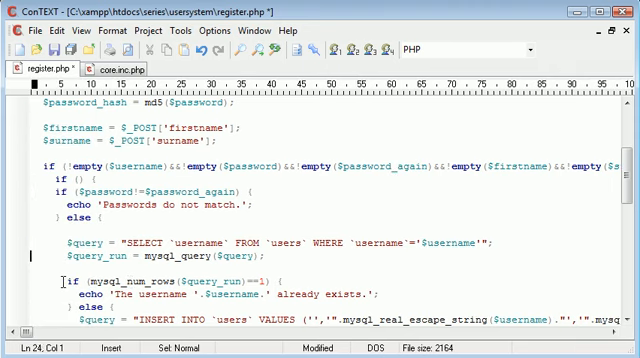
{"action": "scroll", "scroll_direction": "down", "scroll_amount": 3}
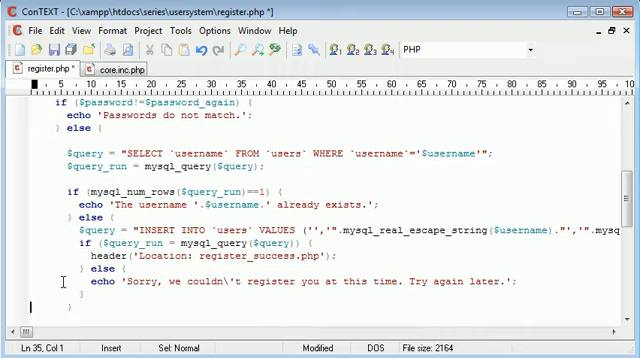
{"action": "scroll", "scroll_direction": "down", "scroll_amount": 3}
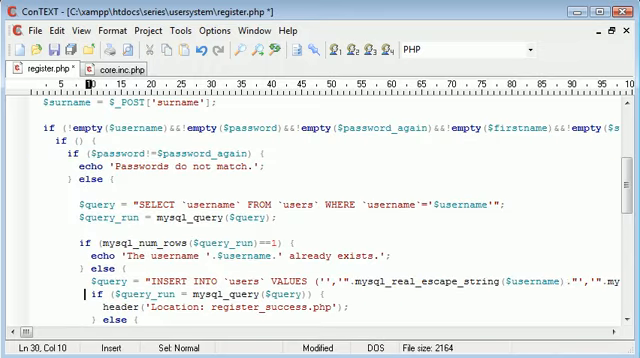
{"action": "scroll", "scroll_direction": "down", "scroll_amount": 3}
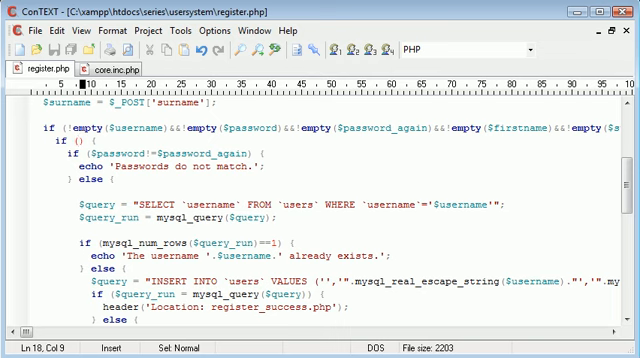
Add strlen conditions: username over 30, firstname or surname over 40.
{"action": "type", "text": "strlen($username"}
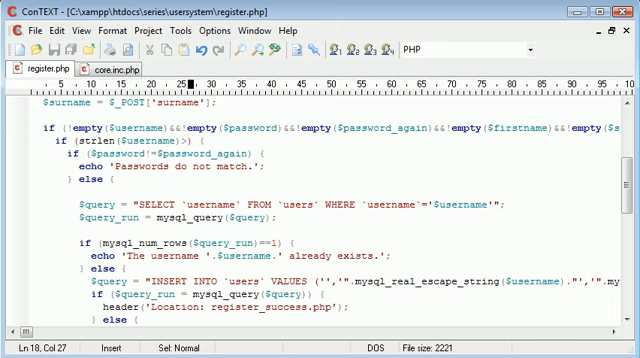
{"action": "type", "text": ">30"}
{"action": "type", "text": "} else {"}
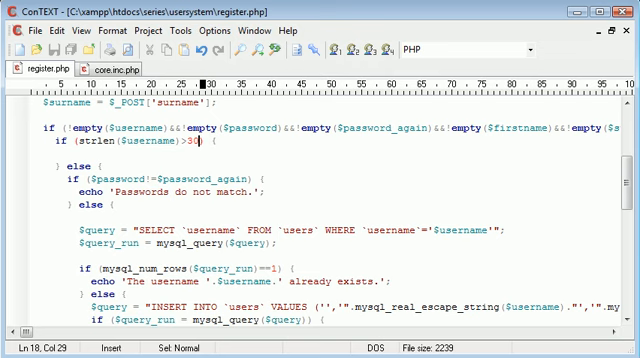
{"action": "type", "text": "||strlen("}
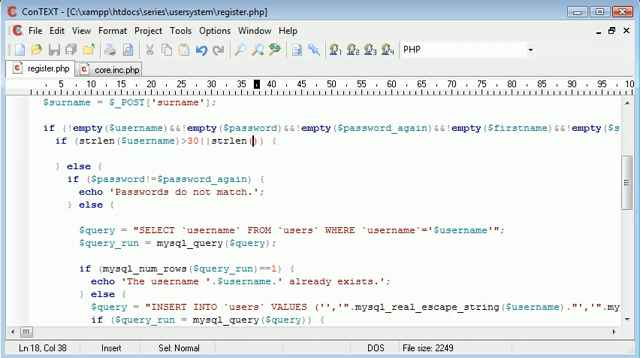
{"action": "type", "text": "$firstname"}
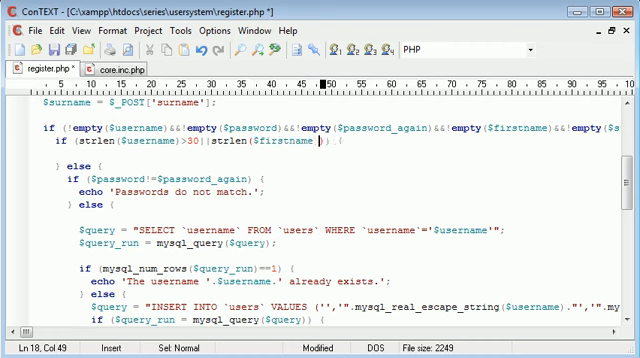
{"action": "type", "text": ">40"}
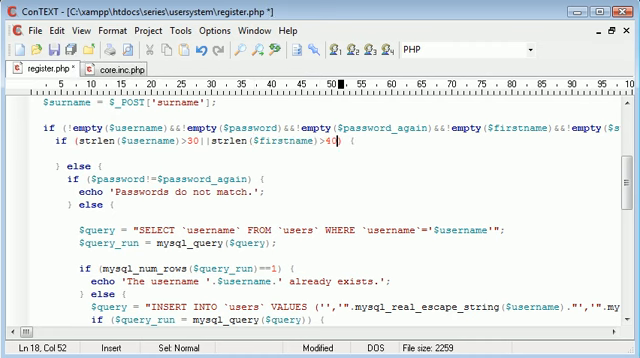
{"action": "type", "text": "||strlen("}
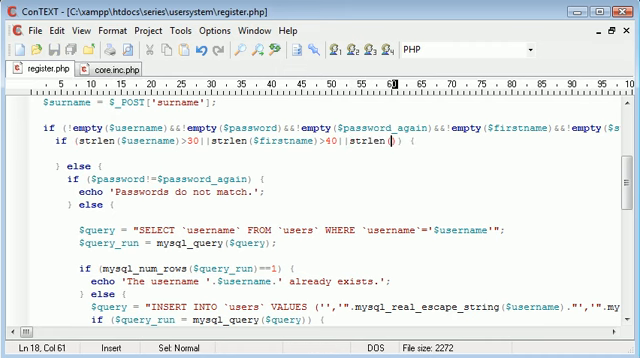
{"action": "type", "text": "$surname)>40"}
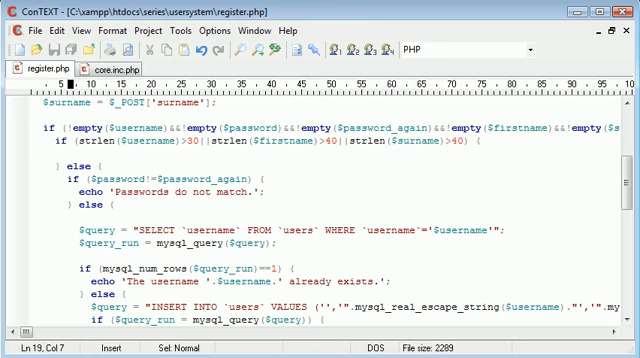
Echo 'Please ahear to maxlength of fields.' when the condition holds, and save.
{"action": "type", "text": "echo 'Please';"}
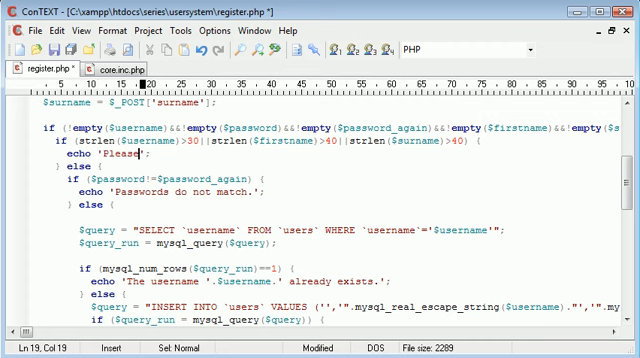
{"action": "type", "text": "ahear to maxlength of fi"}
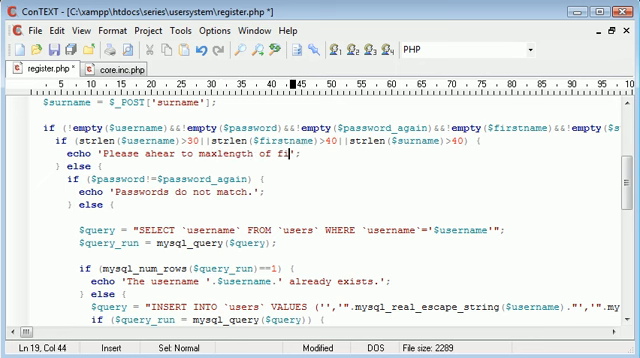
{"action": "type", "text": "elds."}
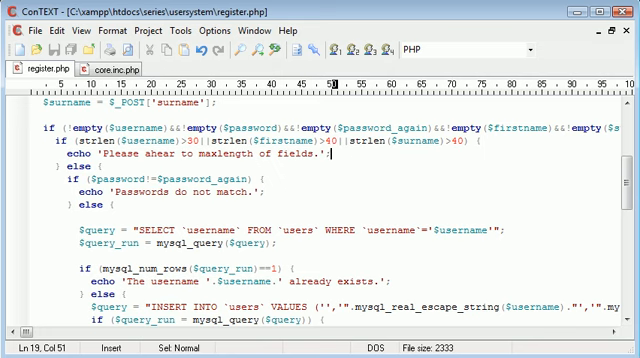
{"action": "scroll", "scroll_direction": "down", "scroll_amount": 3}
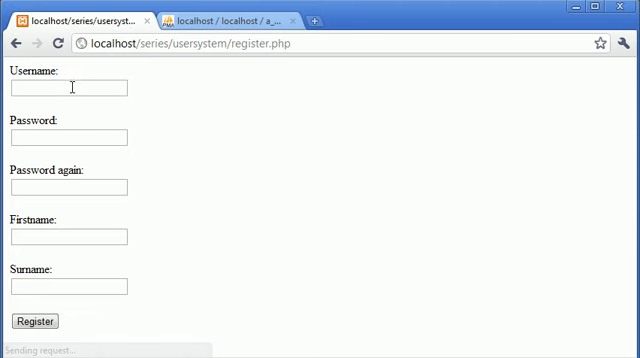
Fill the registration form with over-long random username, firstname and surname values.
{"action": "type", "text": "ejarthjdagnehnaeuthnetoh"}
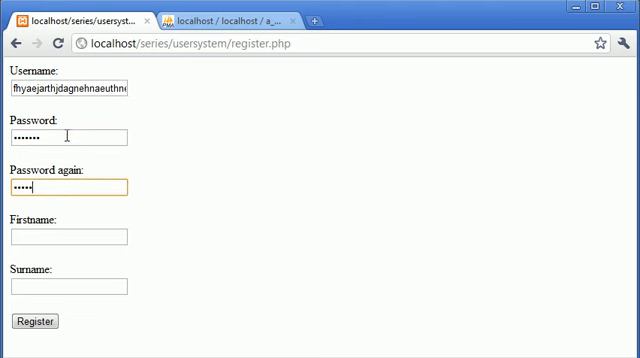
{"action": "type", "text": "dnghna"}
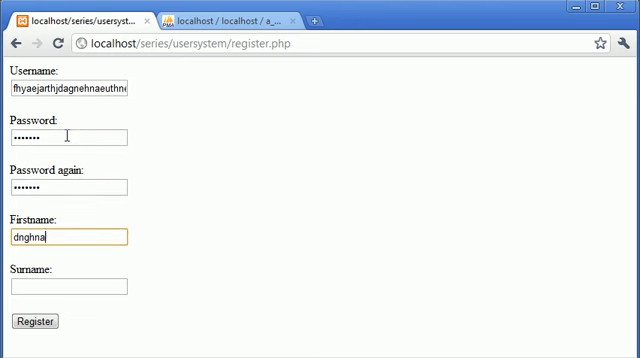
{"action": "type", "text": "enaenhhnadnhaedhnehnsi"}
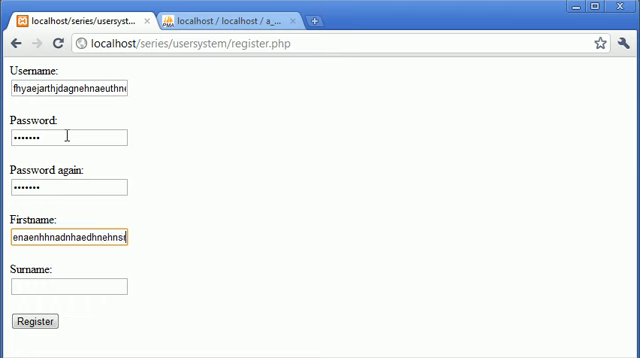
{"action": "type", "text": "fgnsdjhnetjhnjhnrjhnsgjhs"}
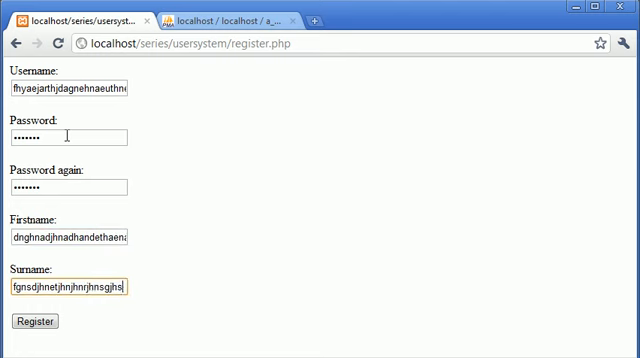
Submit the form, then replace the over-long first name with 'Smit'.
{"action": "left_click", "coordinate": [36, 322]}
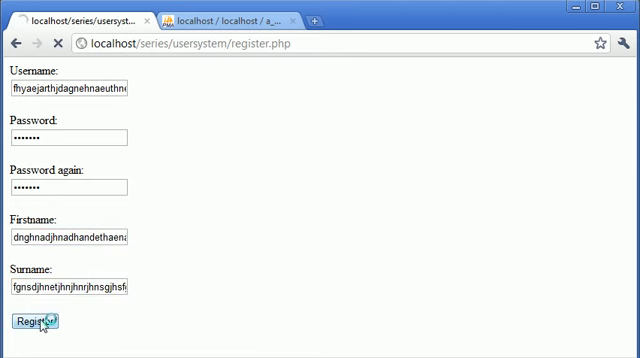
{"action": "left_click", "coordinate": [34, 322]}
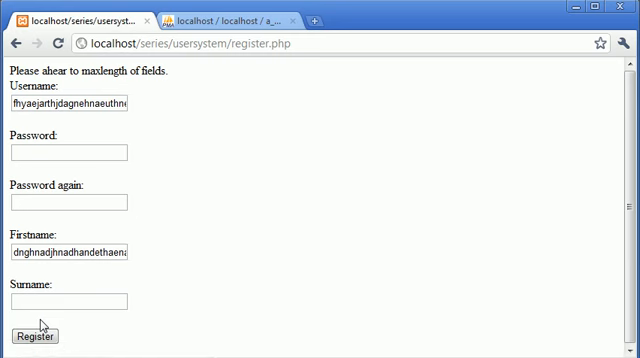
{"action": "triple_click", "coordinate": [65, 103]}
{"action": "type", "text": "Josh"}
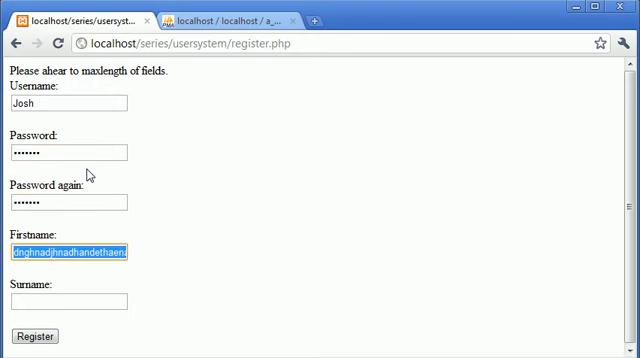
{"action": "type", "text": "Smit"}
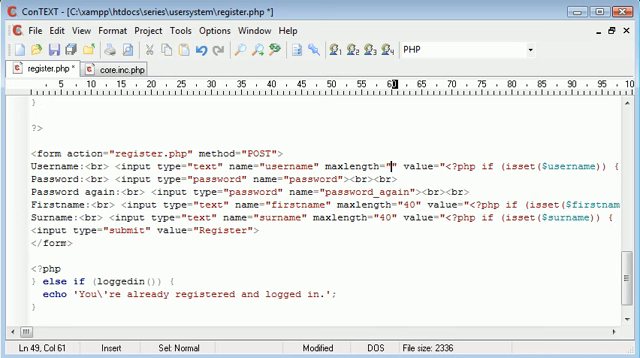
Set the username input's maxlength attribute to 30.
{"action": "type", "text": "30"}
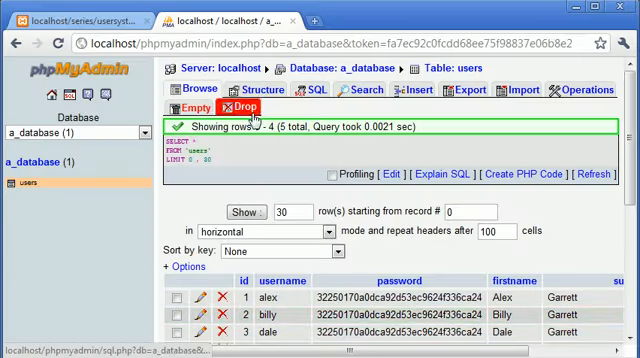
{"action": "scroll", "scroll_direction": "down", "scroll_amount": 3}
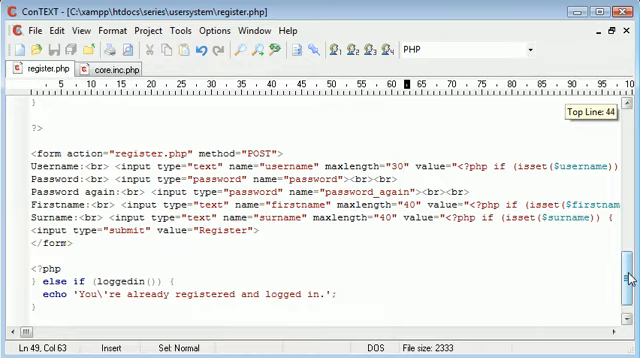
{"action": "scroll", "scroll_direction": "down", "scroll_amount": 3}
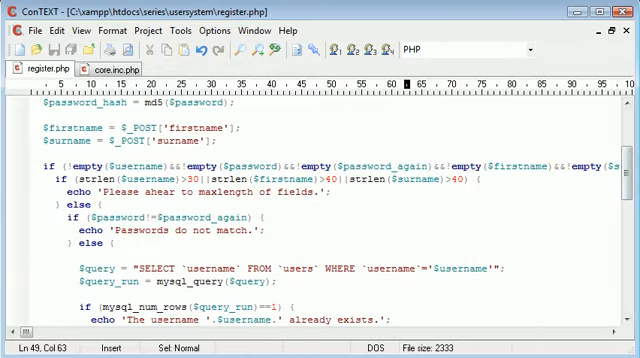